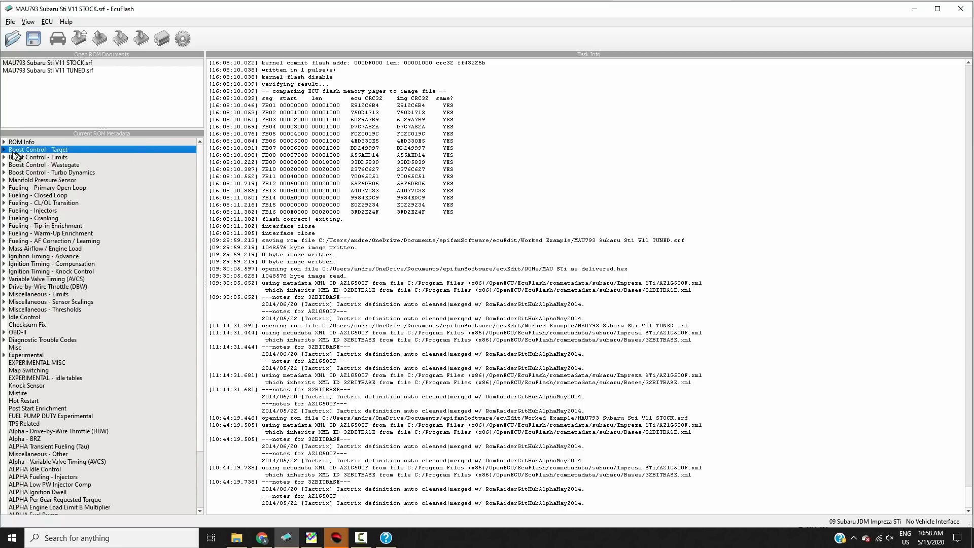
- Expand Boost Control - Target and select its Target Boost table
left_click(4, 149)
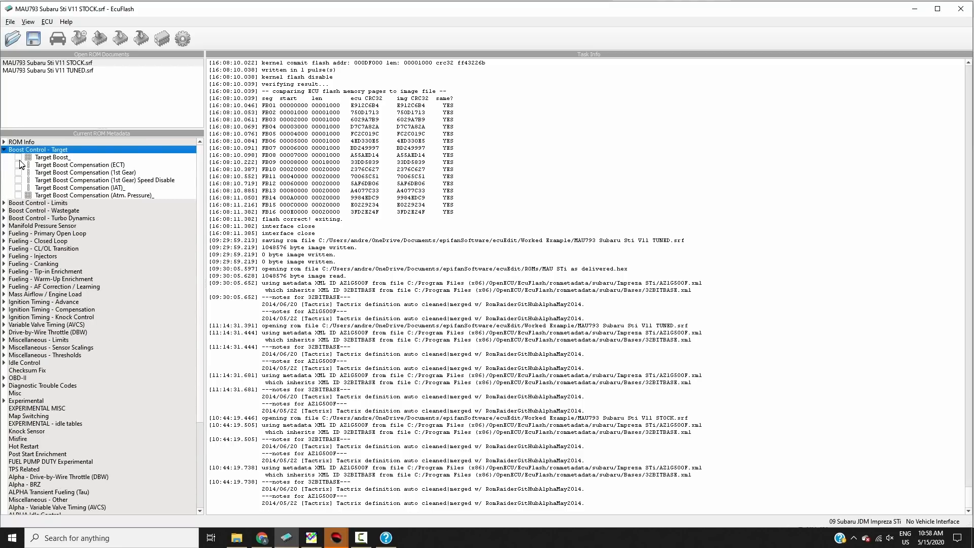
double_click(53, 157)
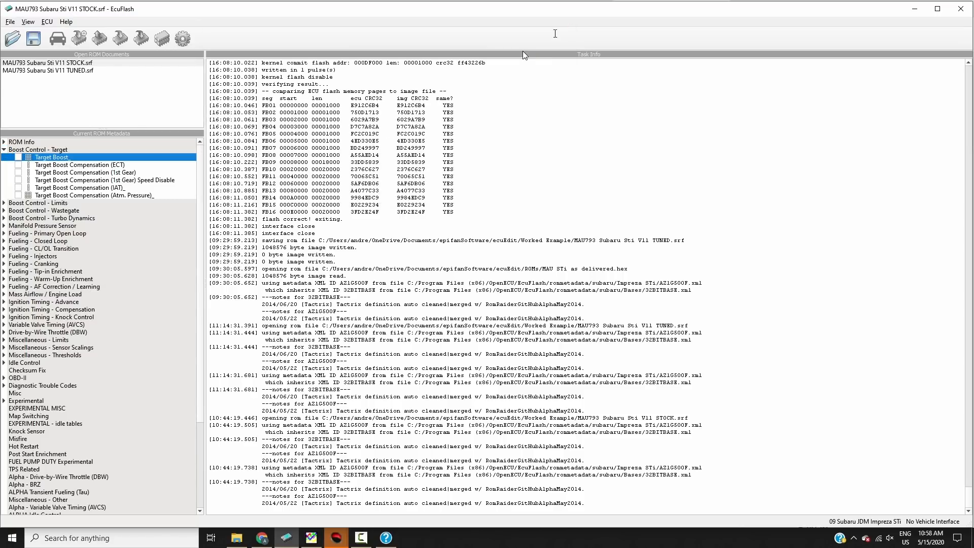
- Collapse Boost Control - Target and expand Fueling - Primary Open Loop instead
left_click(4, 150)
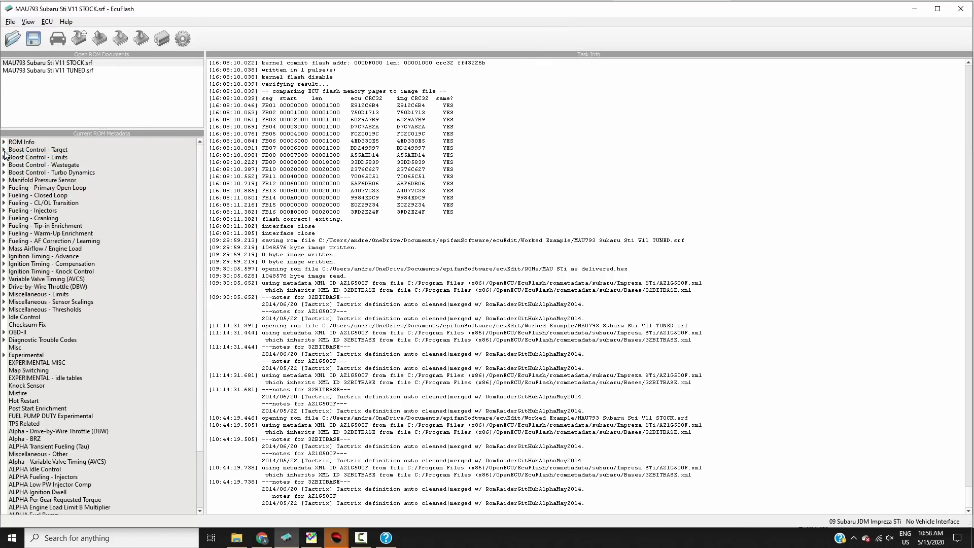
mouse_move(100, 192)
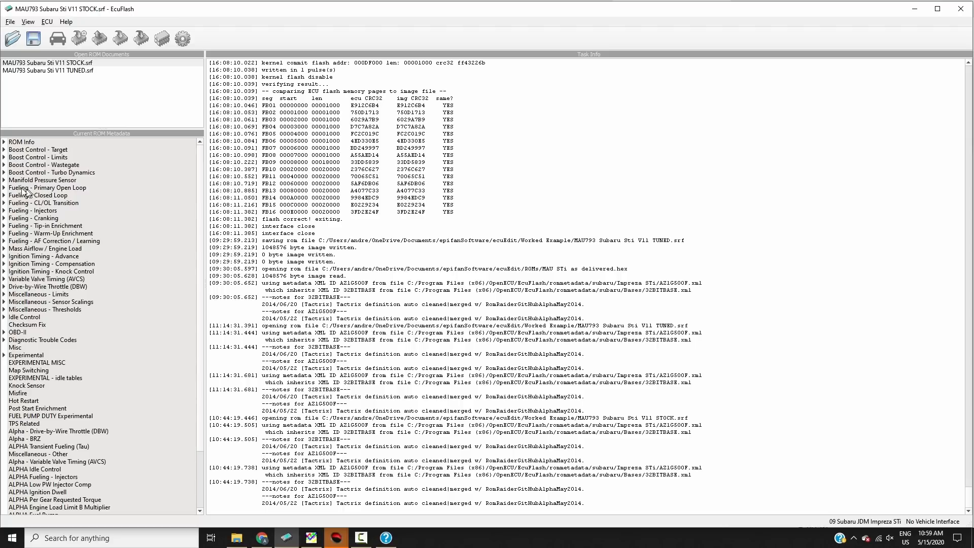
left_click(4, 187)
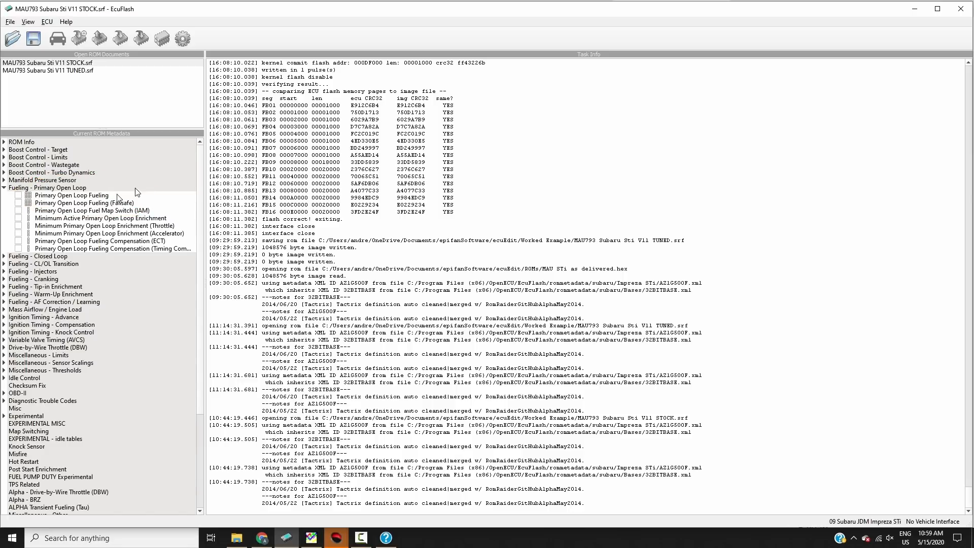
- Open the Primary Open Loop Fueling table and reposition its window
double_click(72, 194)
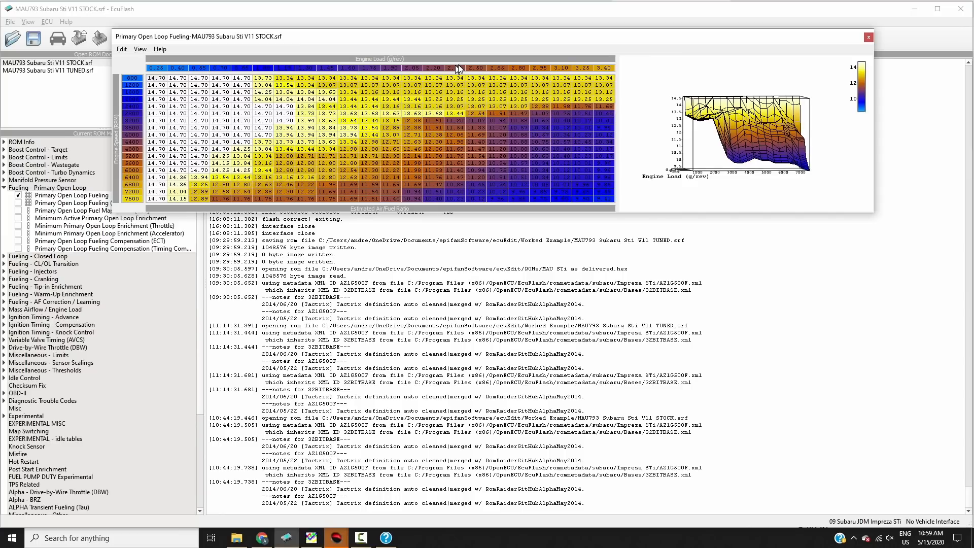
left_click_drag(459, 67, 345, 58)
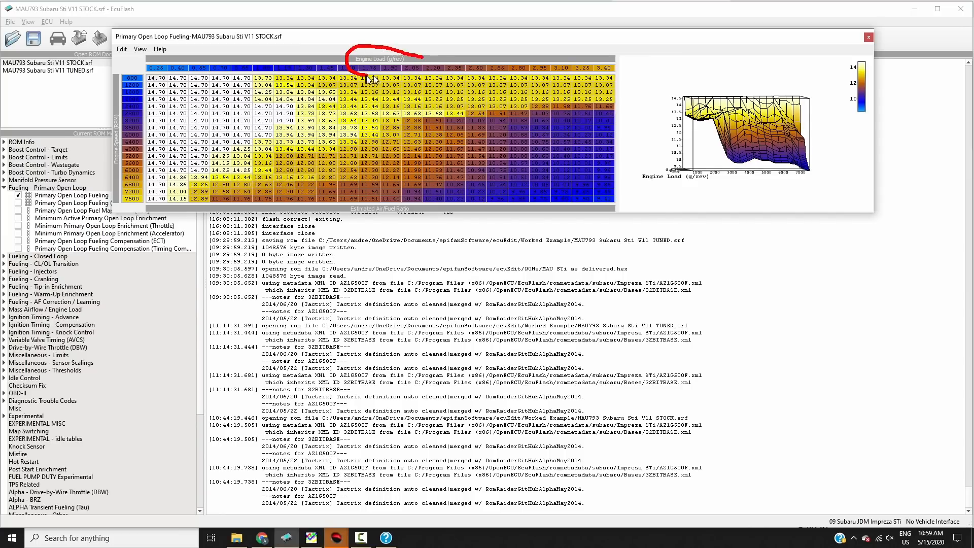